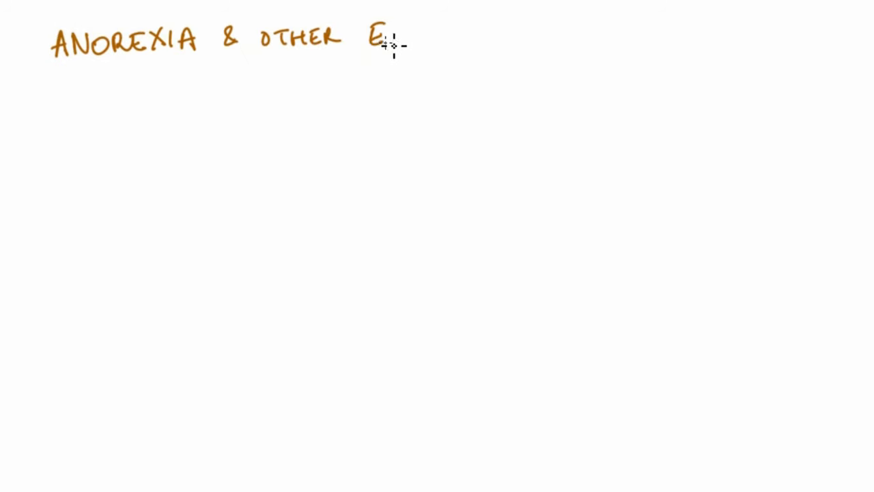
- Finish writing 'Anorexia & Other Eating Disorders' across the top of the canvas
text(ATING DISORDERS)
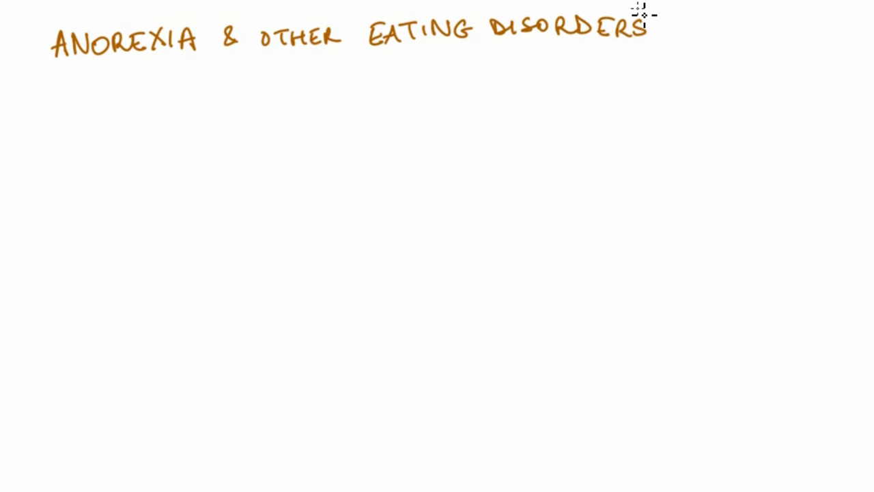
mouse_move(183, 207)
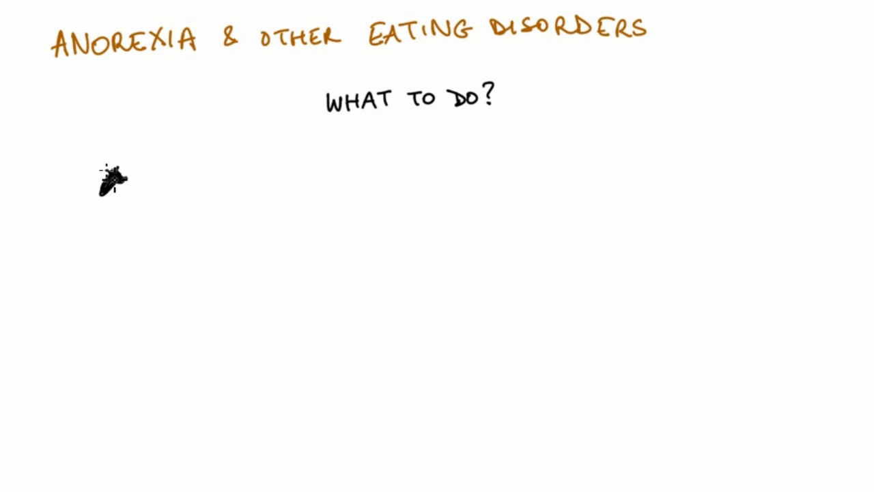
- Sketch the child sitting stuck at the table
drag(112, 181, 103, 266)
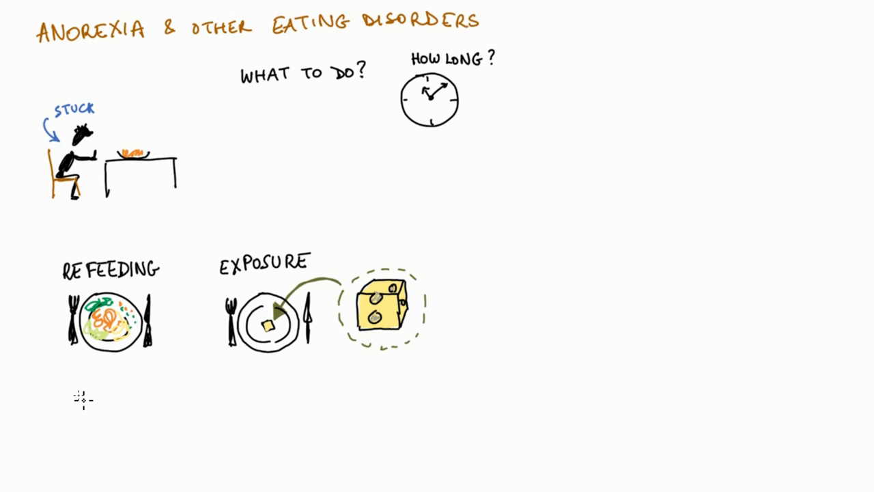
- Write the author name 'Eva Musby' on the book sketch
text(EVA MUSBY)
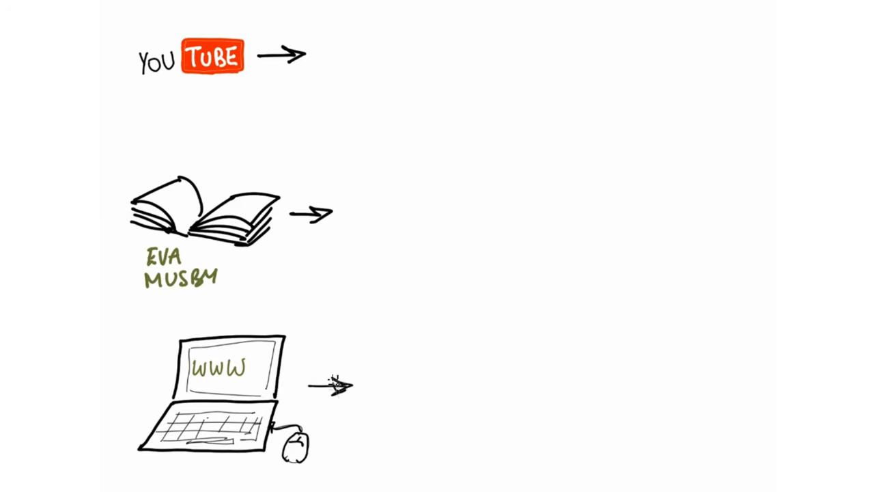
mouse_move(335, 389)
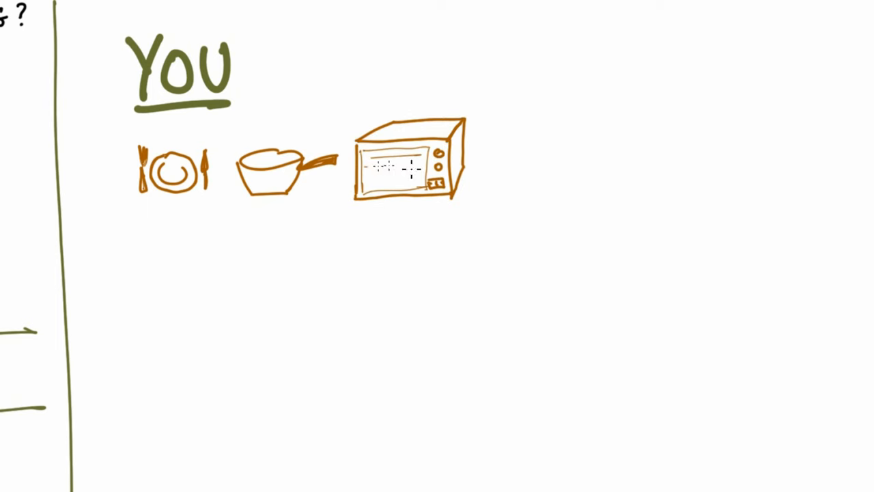
- Draw a shoe, clothes in the open drawer, and a smiling person with a heart
drag(502, 181, 601, 130)
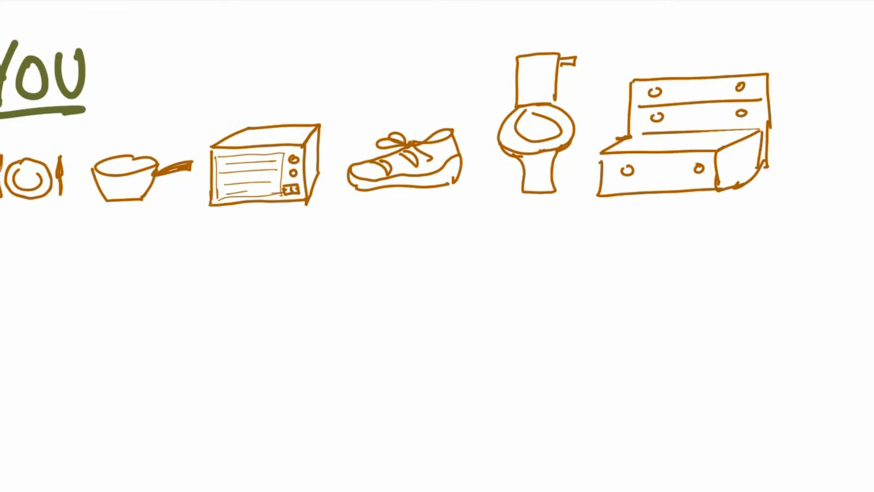
drag(611, 143, 754, 143)
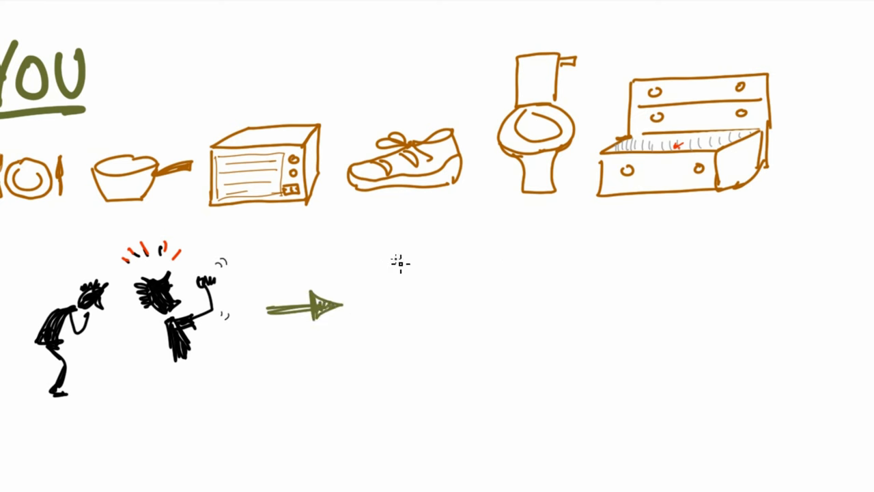
drag(393, 260, 410, 307)
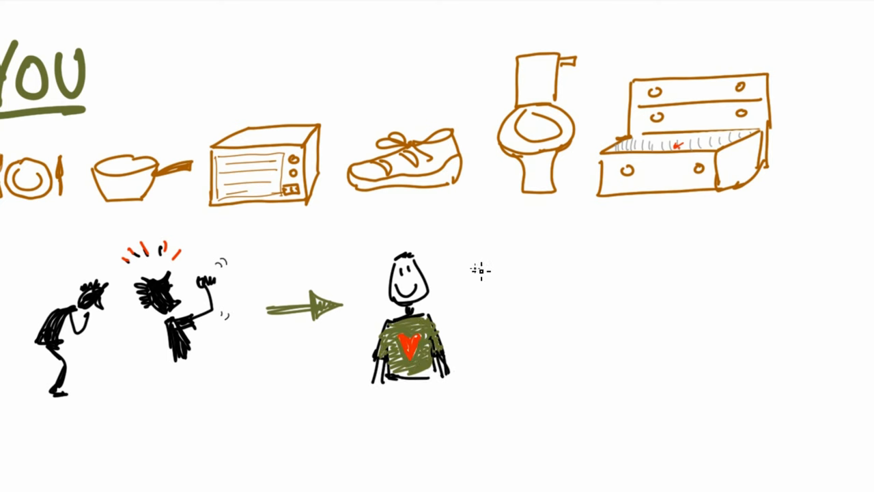
mouse_move(485, 269)
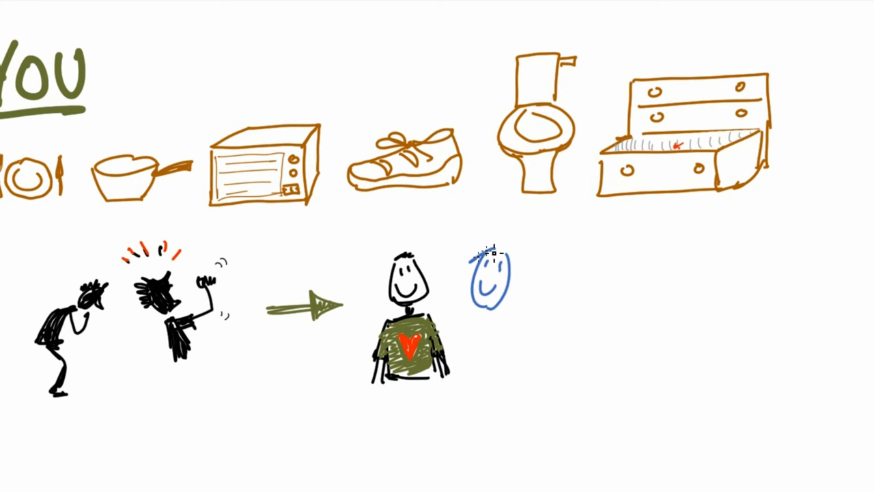
- Draw a blue figure holding hands beside the smiling person
drag(491, 293, 454, 366)
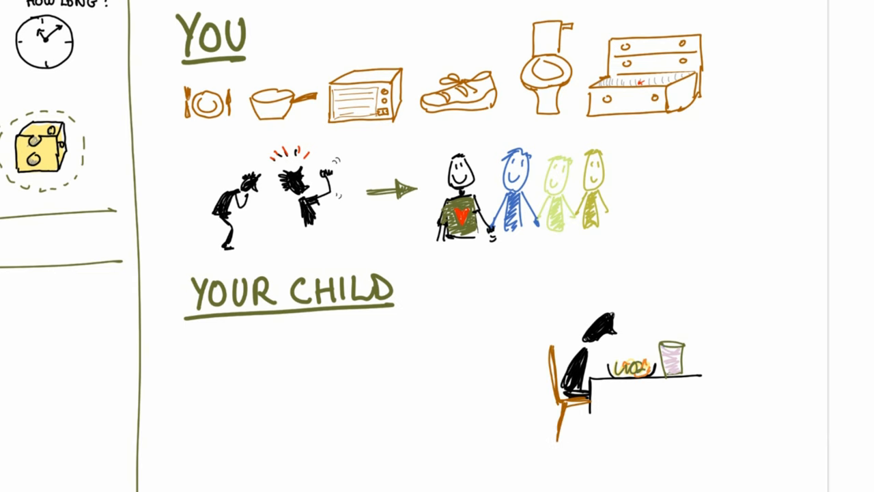
- Scroll down to blank canvas space
scroll(down, 3)
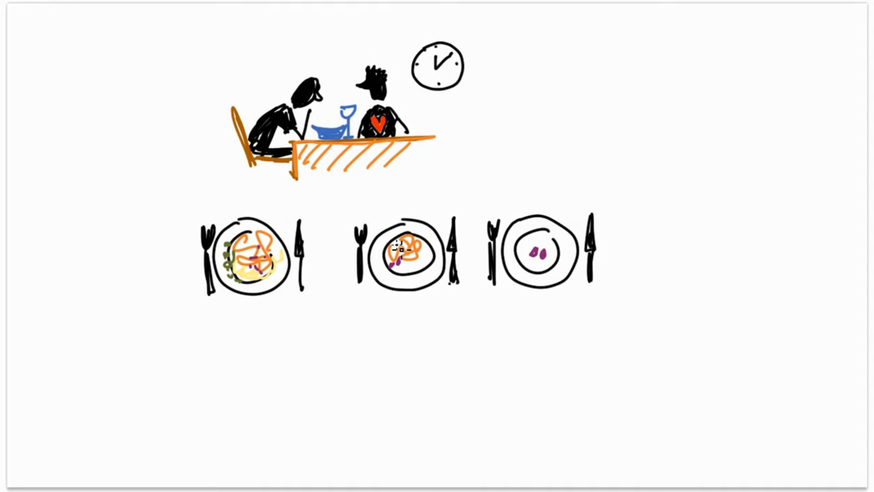
mouse_move(342, 353)
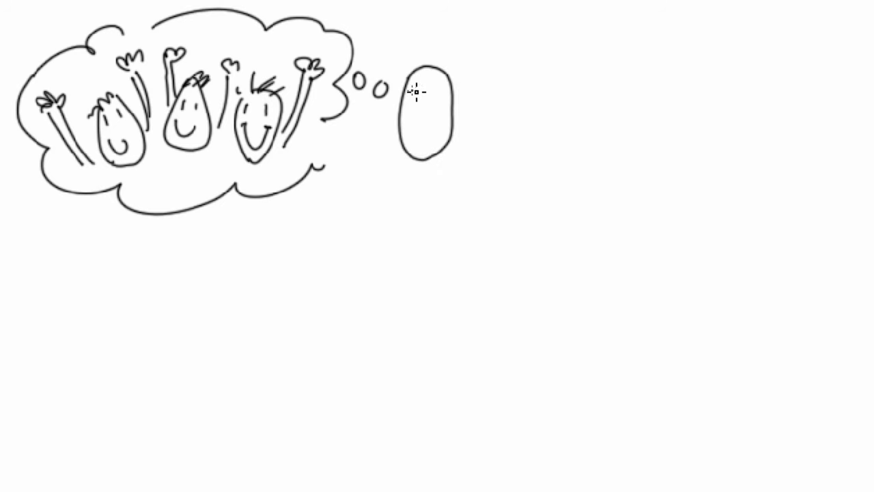
- Sketch the head of the person having the thought
drag(423, 102, 422, 133)
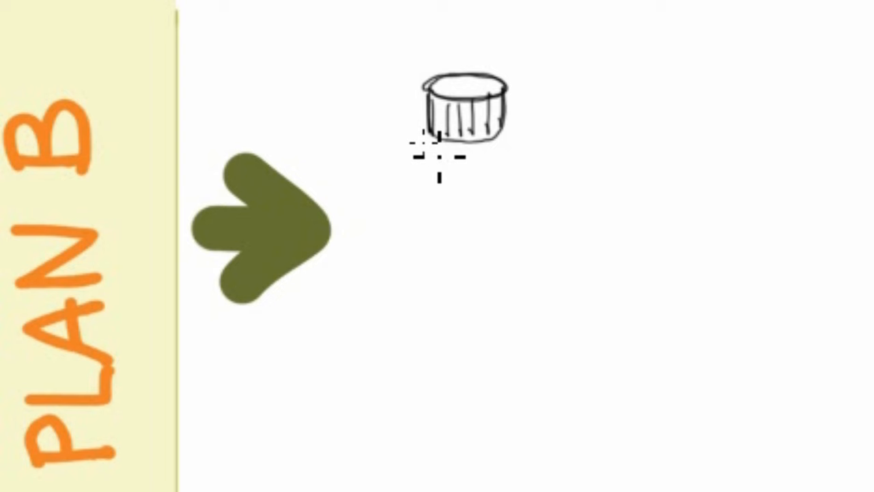
mouse_move(481, 263)
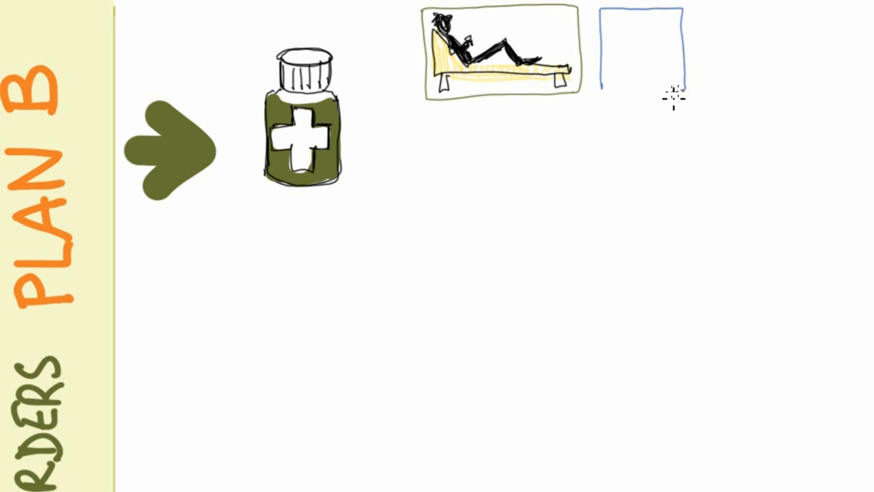
- Fill the empty square solid blue
click(639, 49)
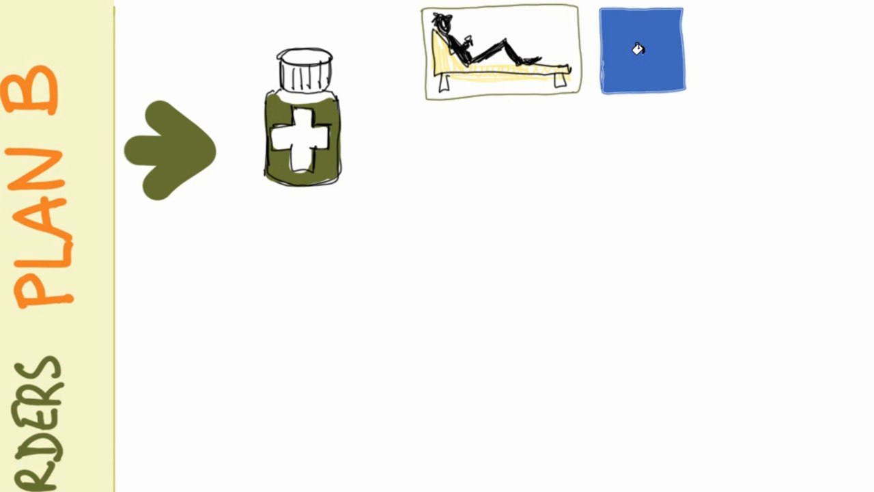
mouse_move(628, 44)
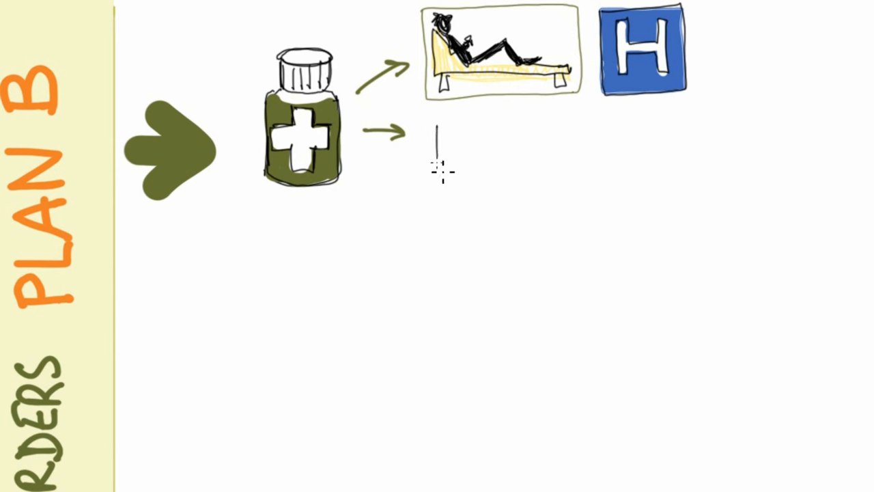
- Start drawing the next option below the first
drag(437, 127, 467, 178)
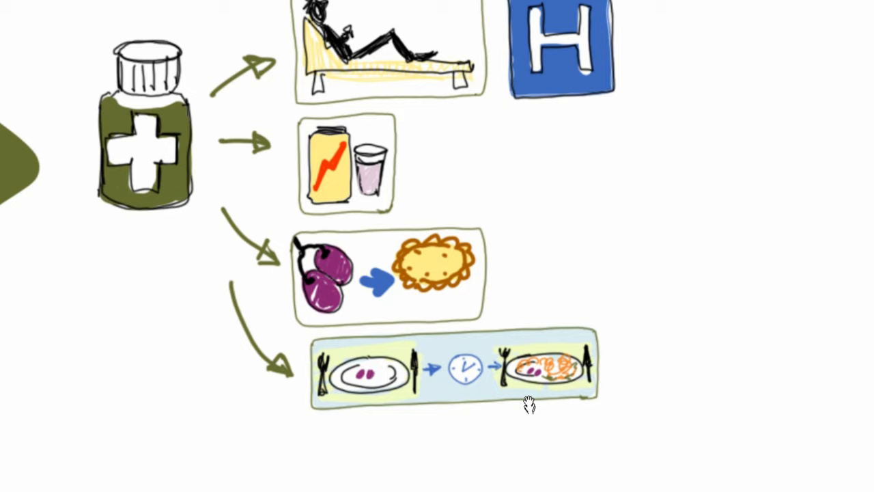
- Sketch a reclining figure's head and body in a new bottom row
scroll(down, 3)
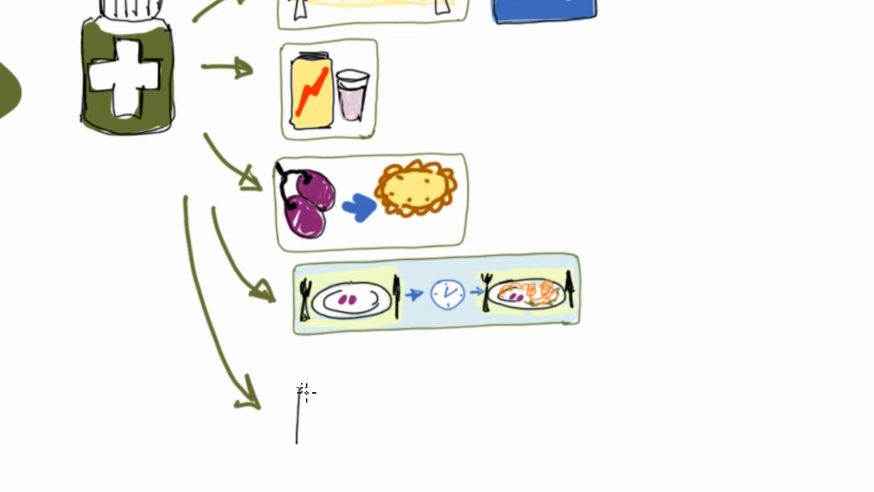
drag(304, 379, 365, 441)
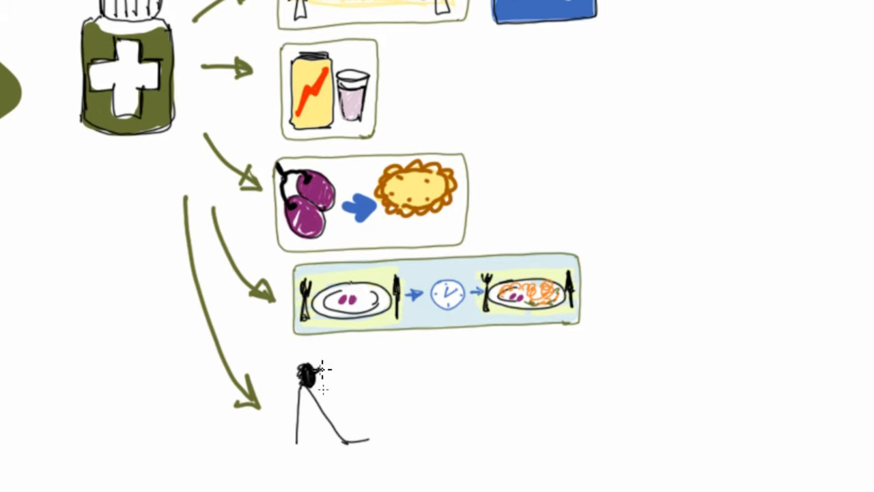
drag(321, 379, 355, 396)
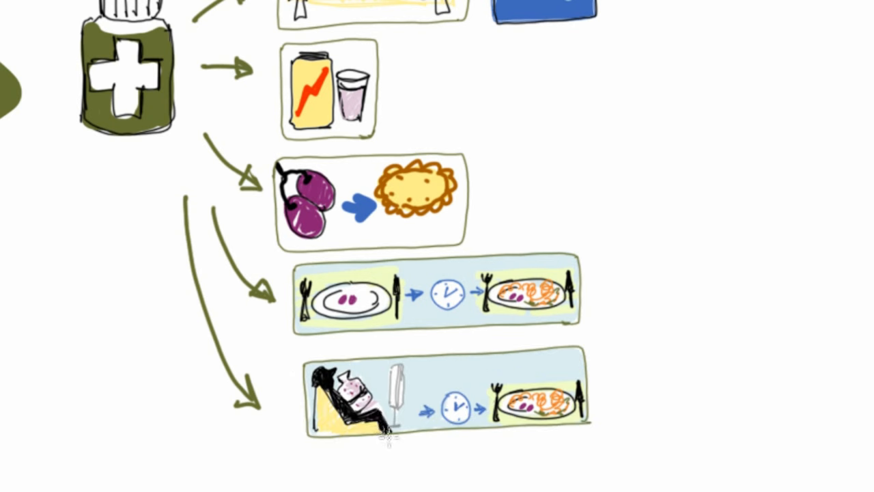
mouse_move(529, 396)
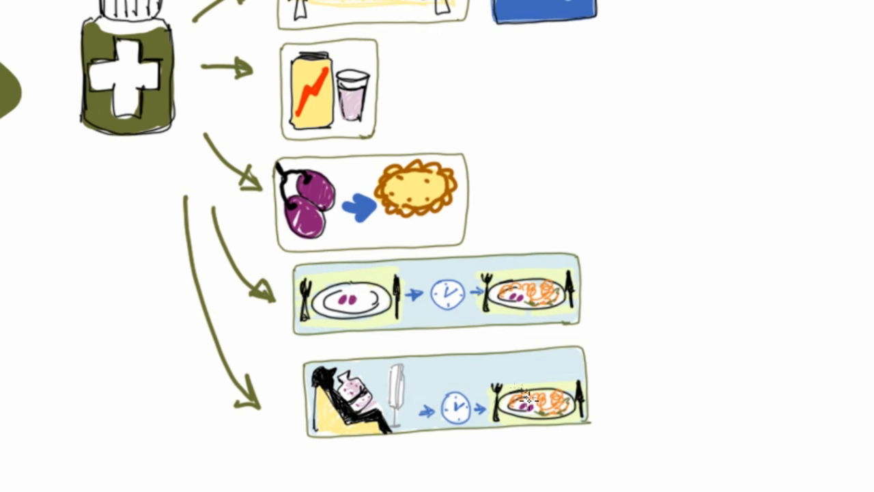
mouse_move(630, 372)
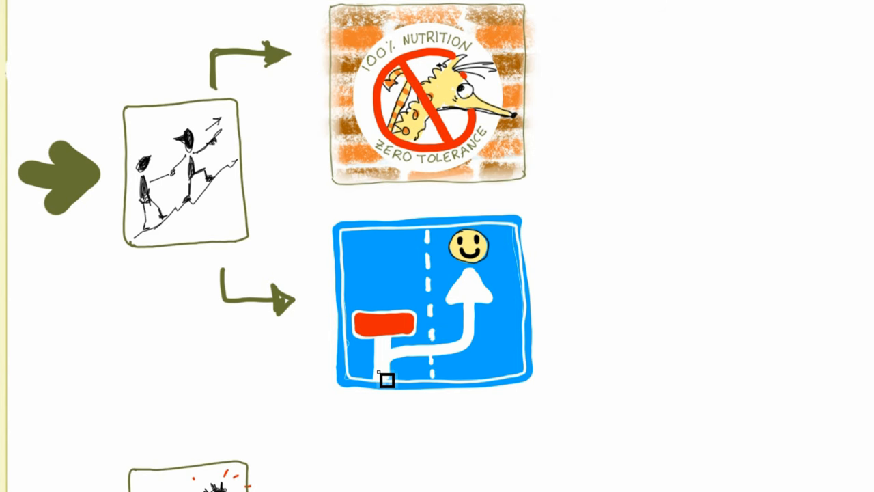
mouse_move(465, 297)
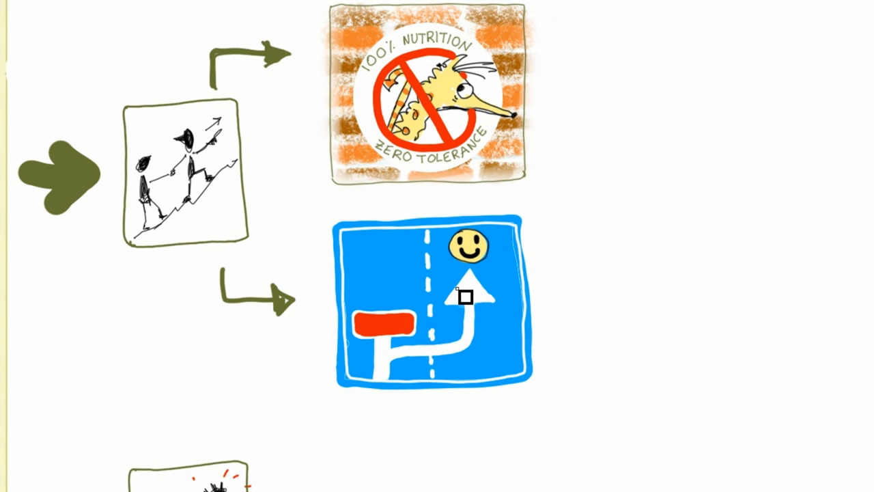
- Scroll down to the section with climbing figures, the Zero Tolerance badge and detour sign
scroll(down, 3)
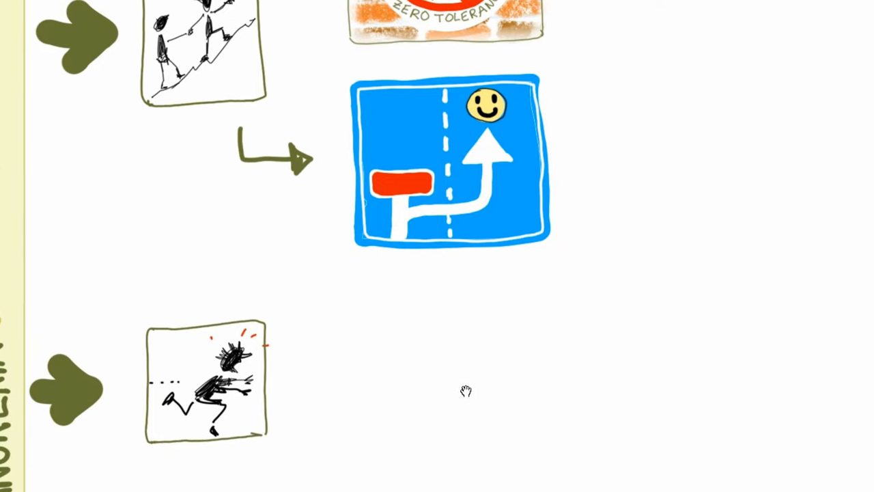